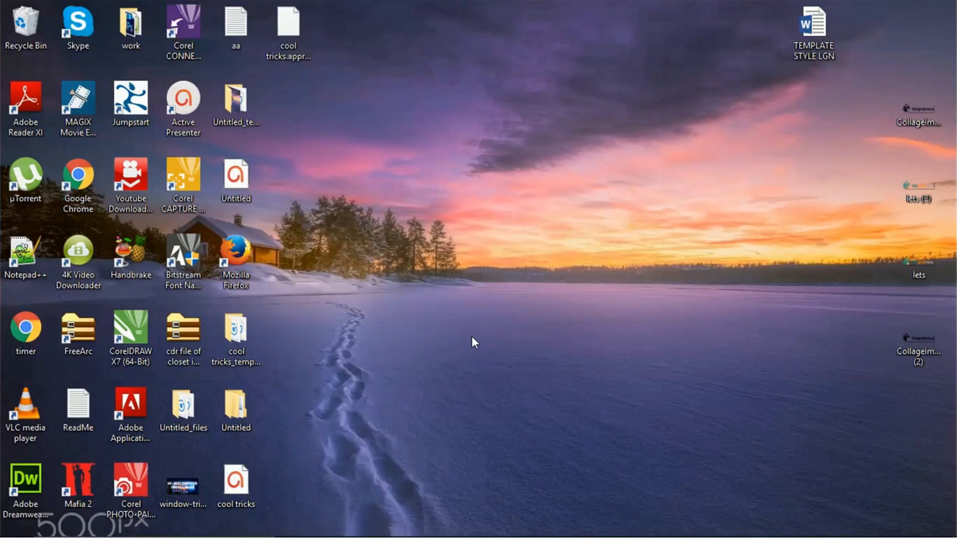
{"action": "mouse_move", "coordinate": [585, 248]}
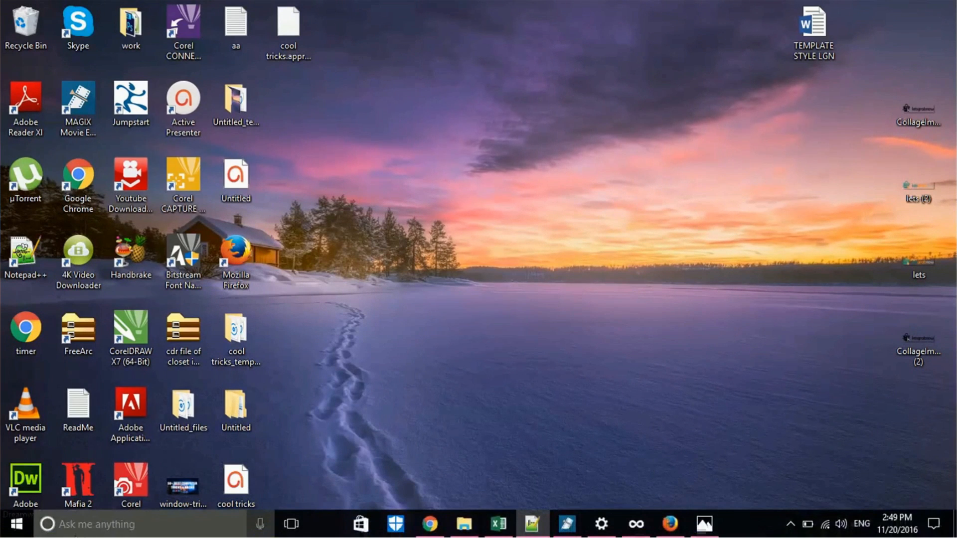
Search Windows for 'not' and launch Notepad from the Best match results.
{"action": "left_click", "coordinate": [46, 524]}
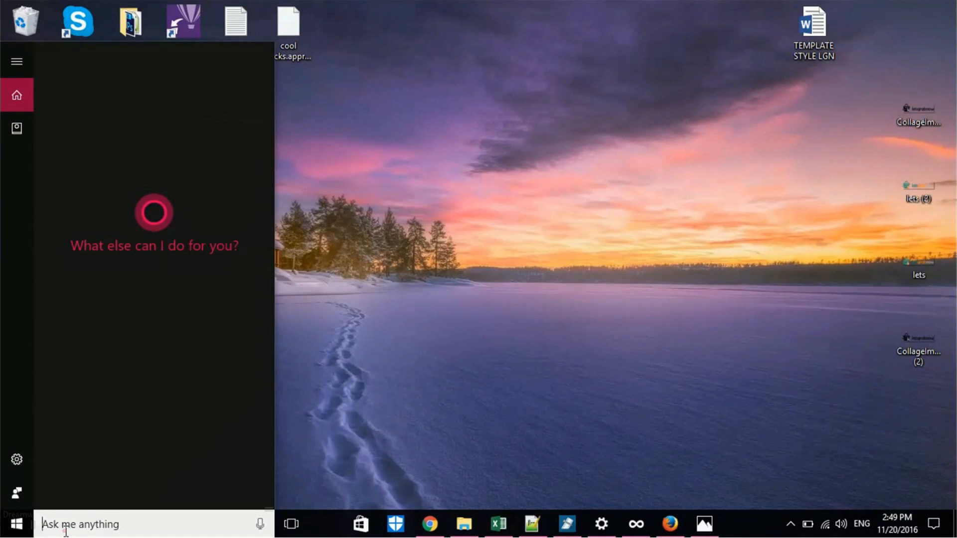
{"action": "type", "text": "not"}
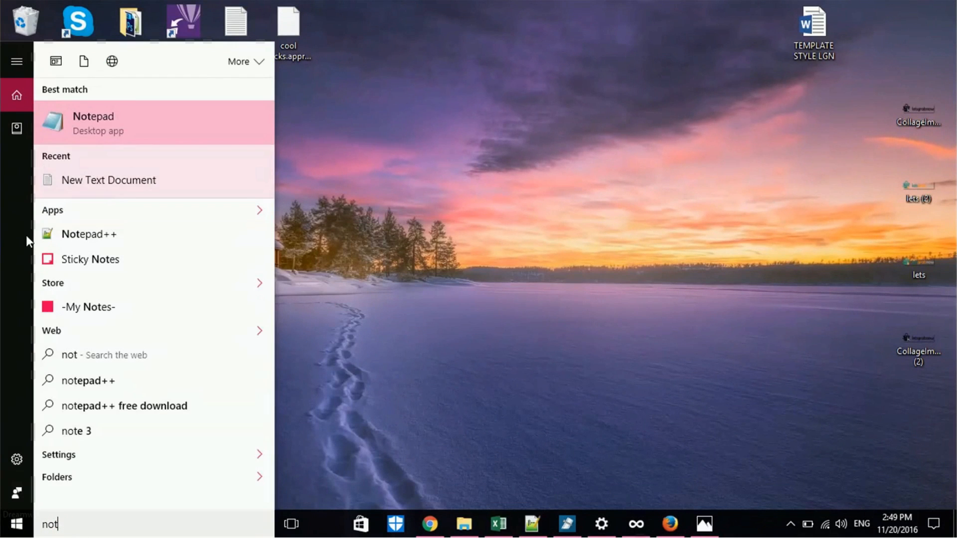
{"action": "left_click", "coordinate": [92, 122]}
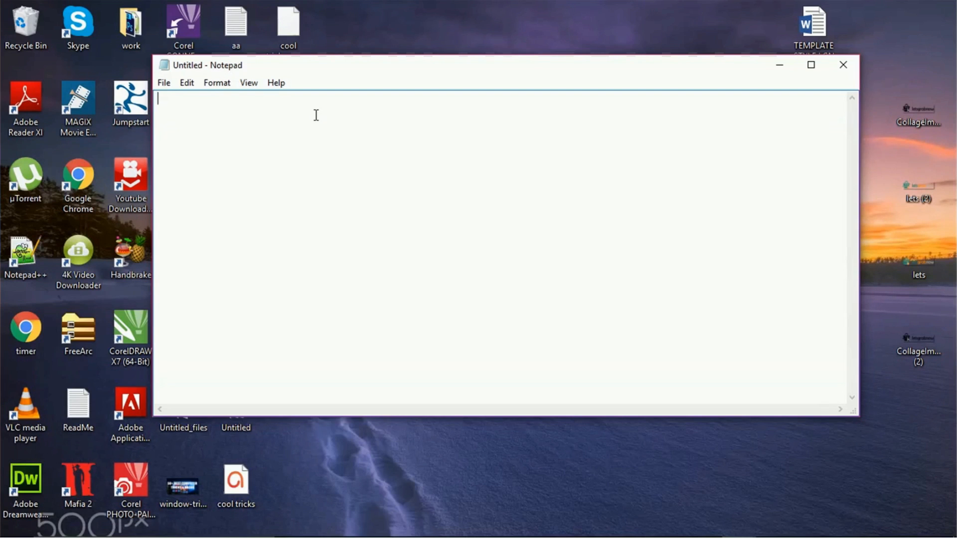
Type the bookmarklet javascript:void(document.oncontextmenu=null) on the note's first line.
{"action": "type", "text": "java"}
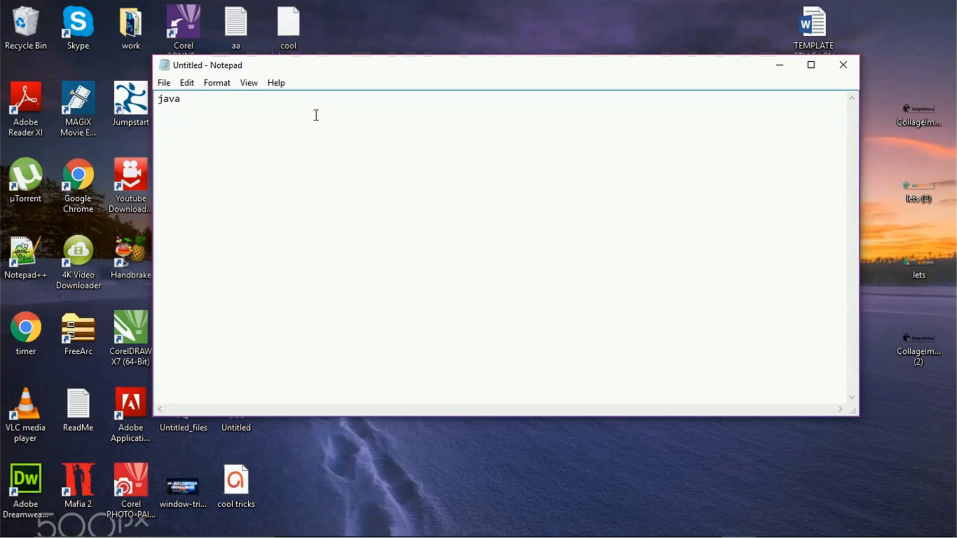
{"action": "type", "text": "scri"}
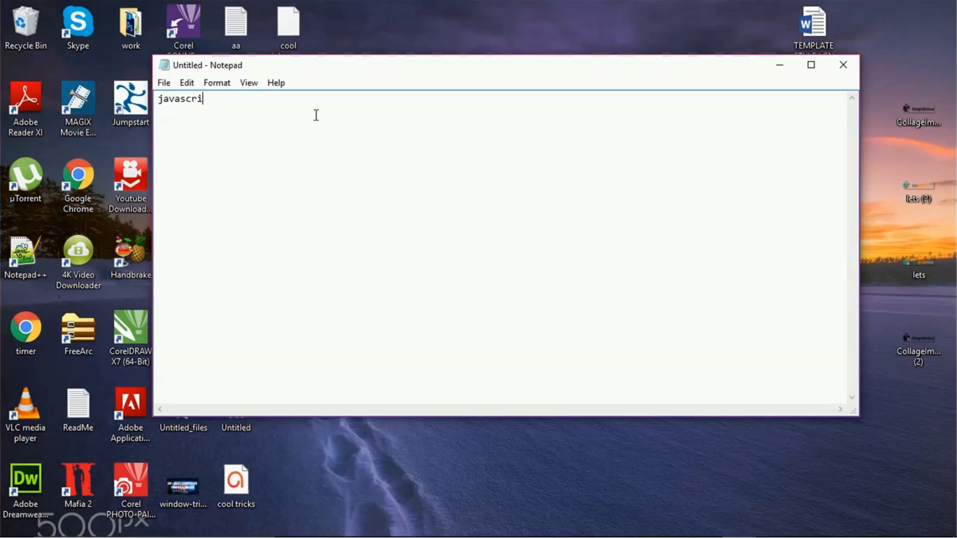
{"action": "type", "text": "pt"}
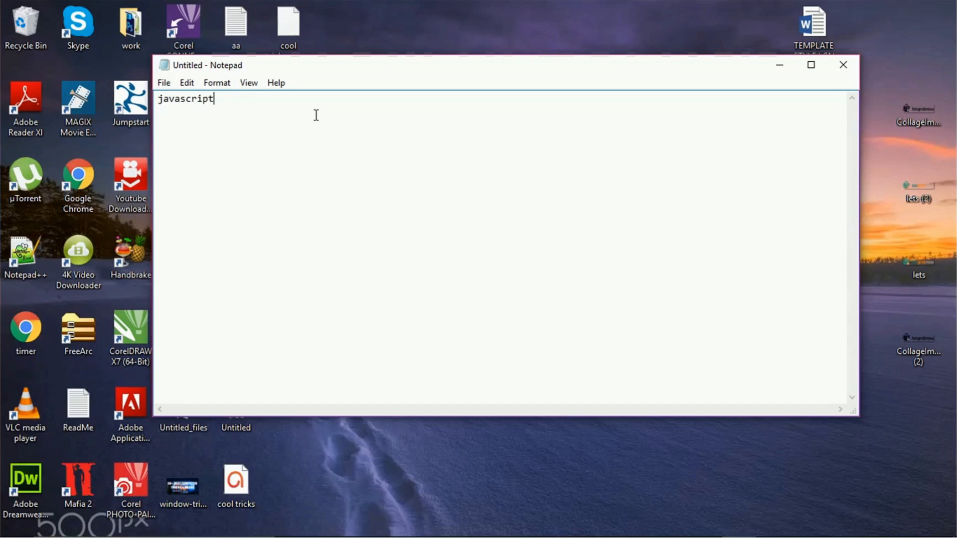
{"action": "type", "text": ":"}
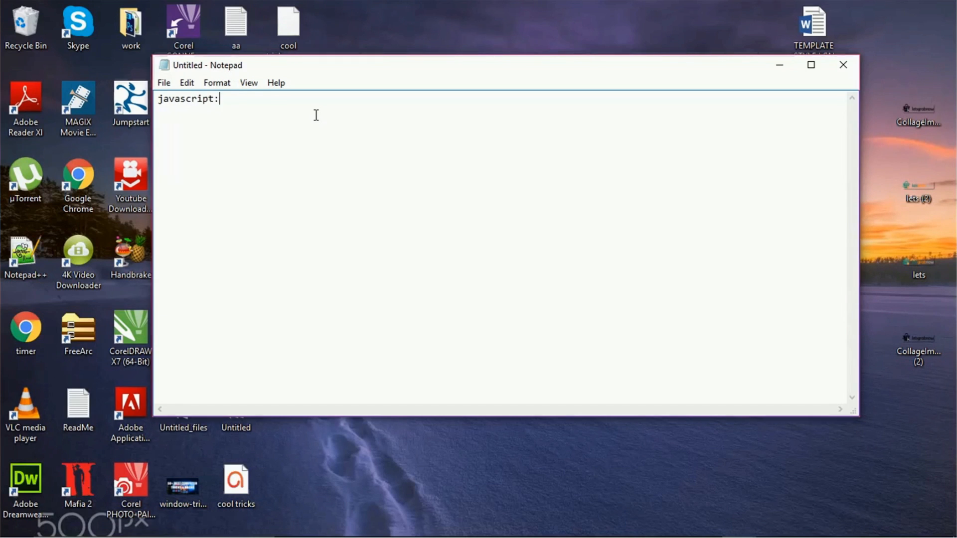
{"action": "type", "text": "void"}
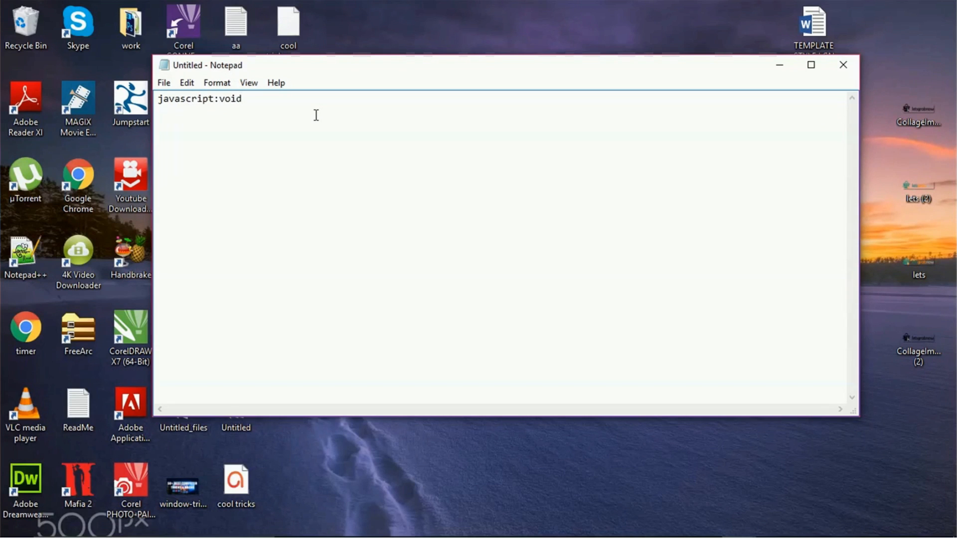
{"action": "type", "text": "()"}
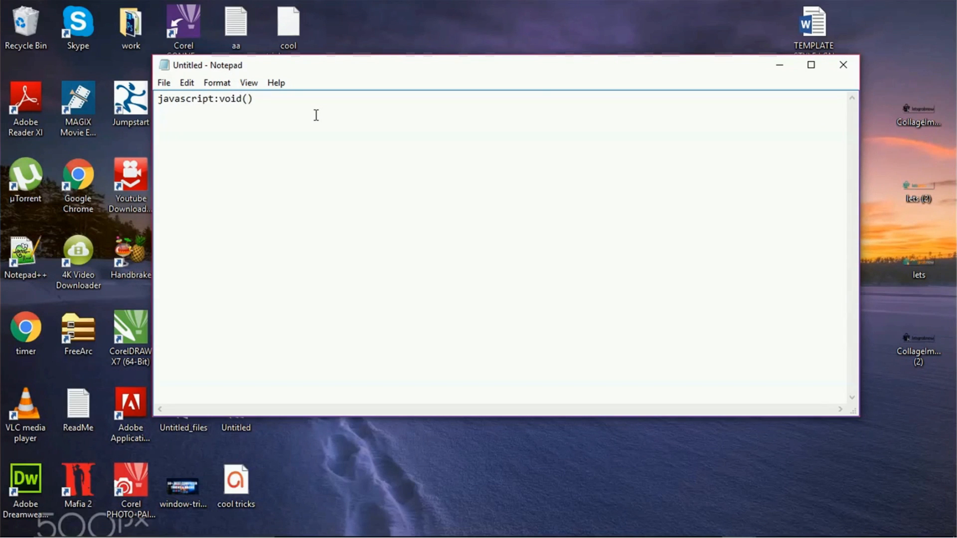
{"action": "type", "text": "docu"}
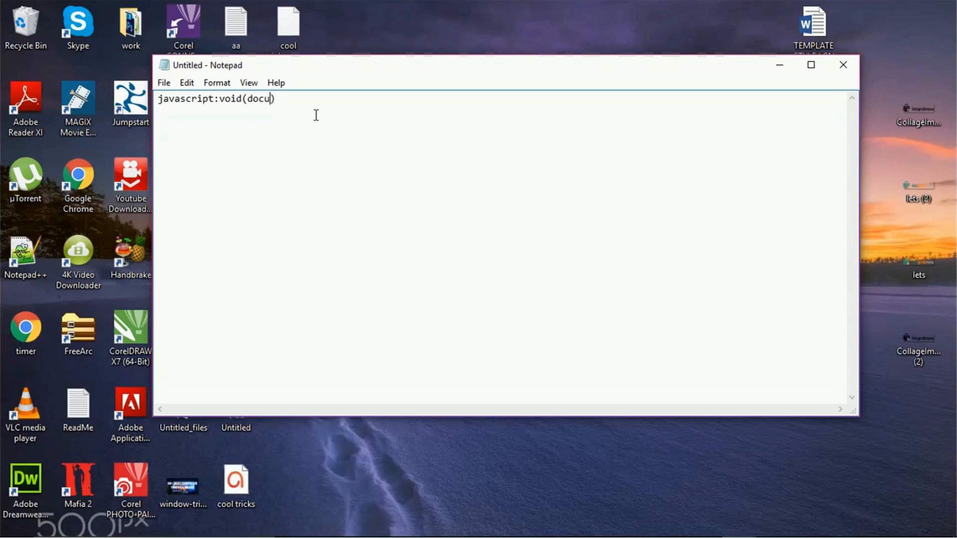
{"action": "type", "text": "ment."}
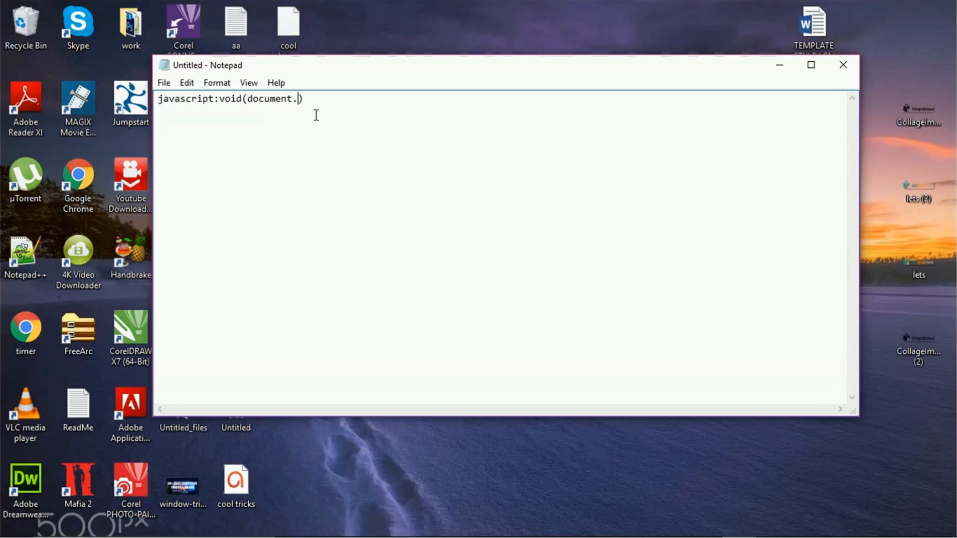
{"action": "type", "text": "co"}
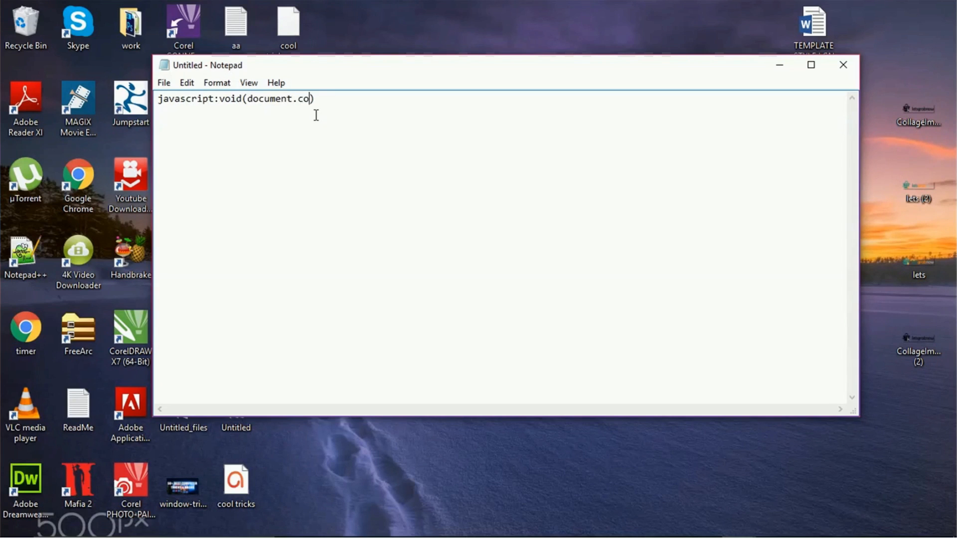
{"action": "type", "text": "nc"}
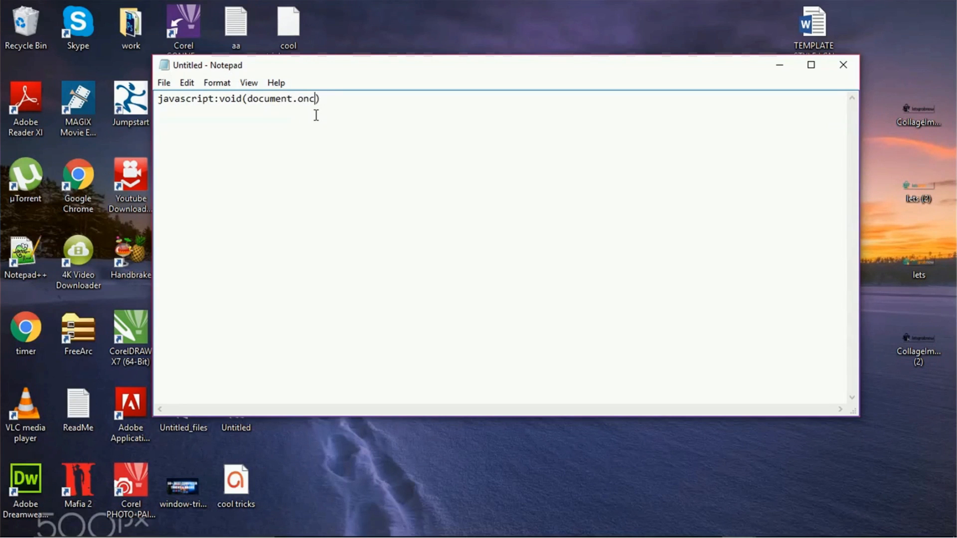
{"action": "type", "text": "ont"}
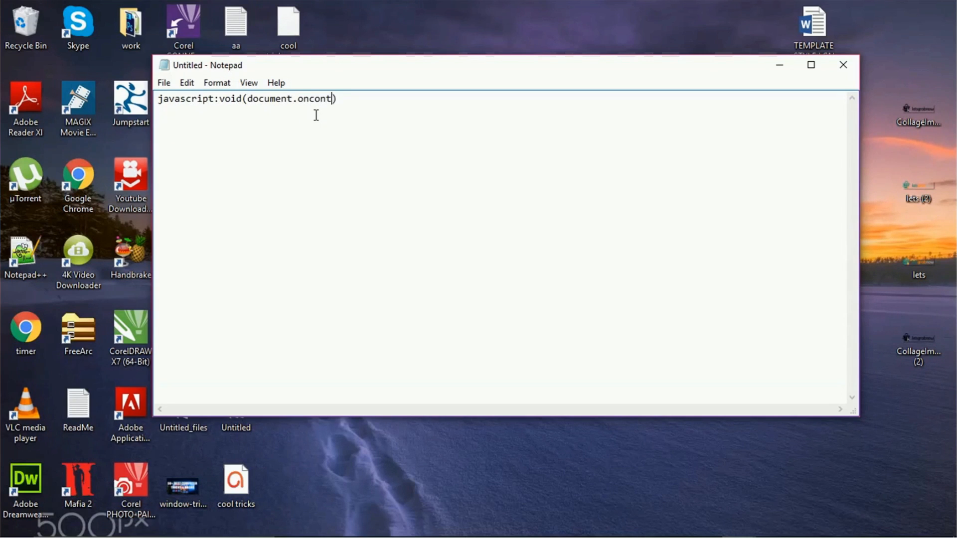
{"action": "type", "text": "ext"}
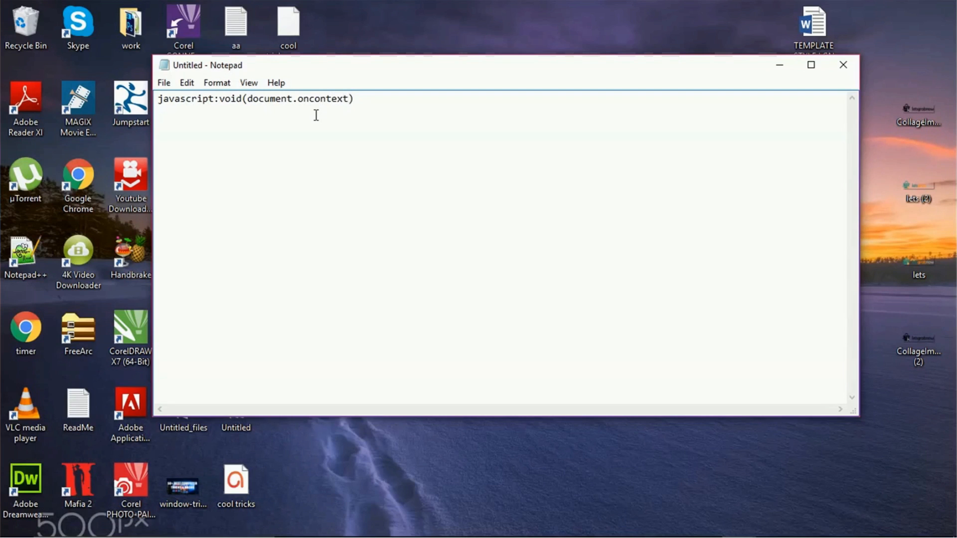
{"action": "type", "text": "menu"}
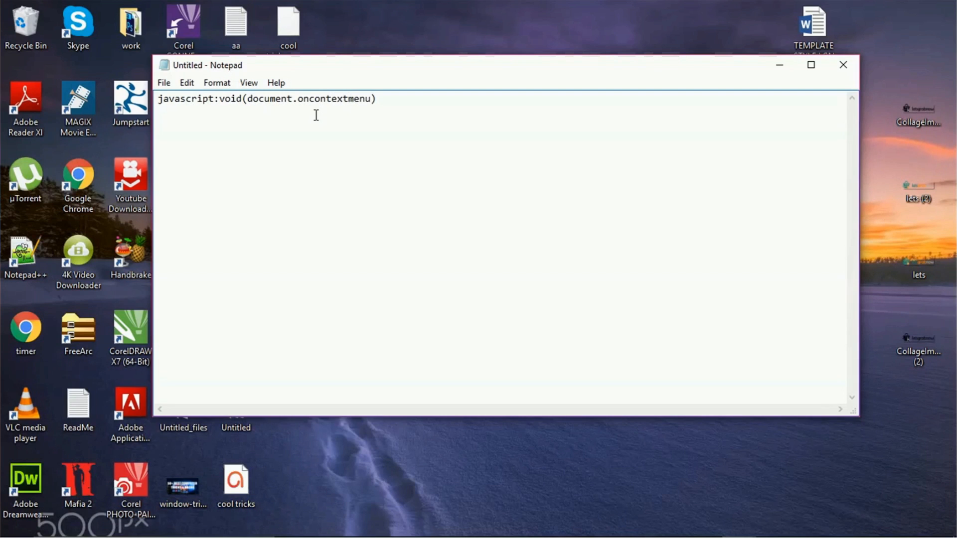
{"action": "type", "text": "=null"}
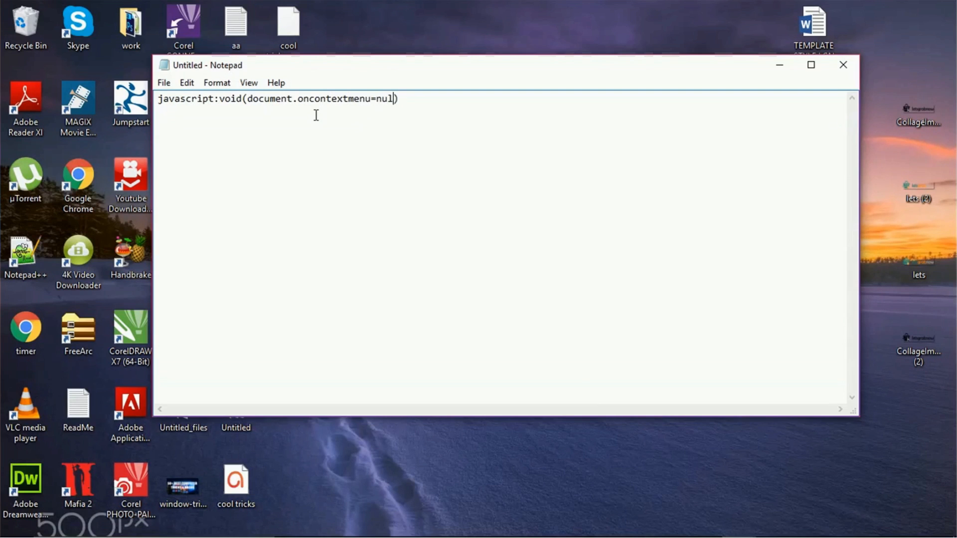